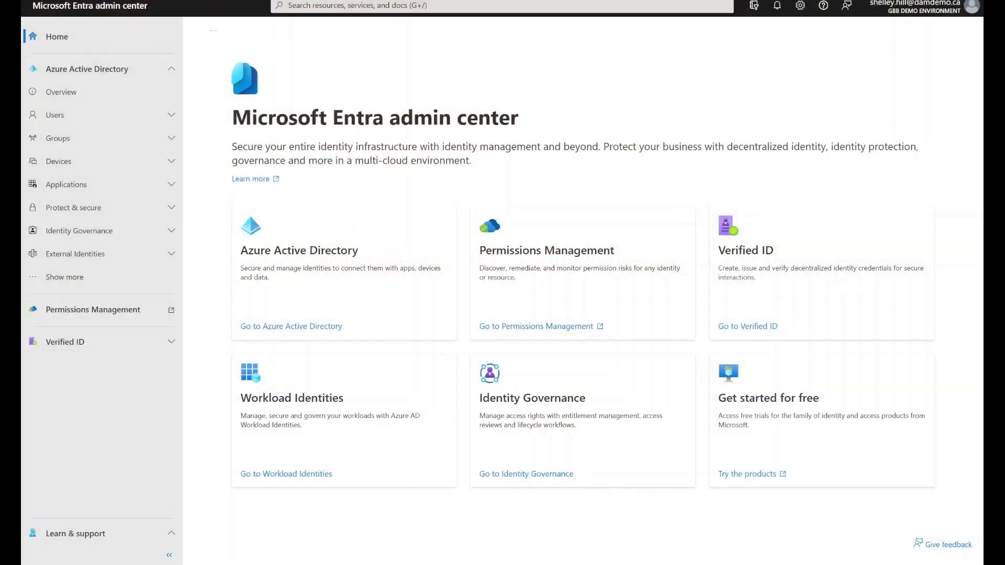
- Launch Permissions Management from the Microsoft Entra admin center to reach the GCP dashboard
left_click(536, 326)
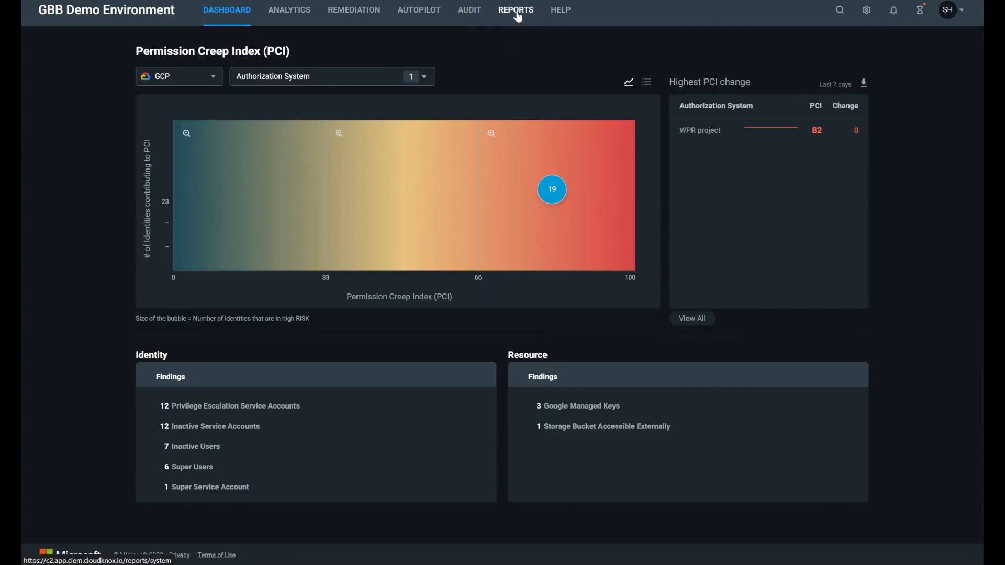
- Open the Permissions Analytics Report switched from AWS to GCP for the WPR project
left_click(515, 9)
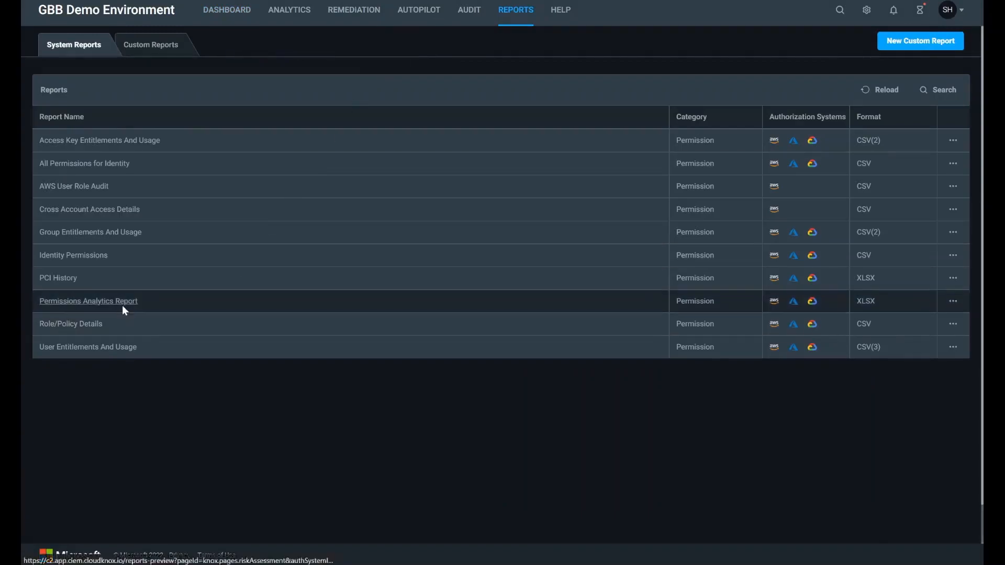
left_click(88, 300)
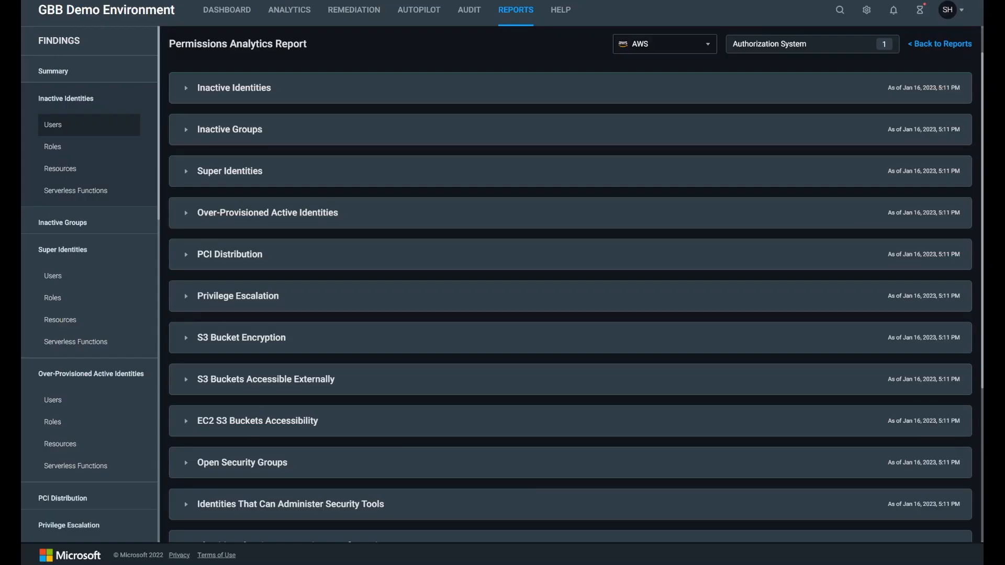
left_click(663, 44)
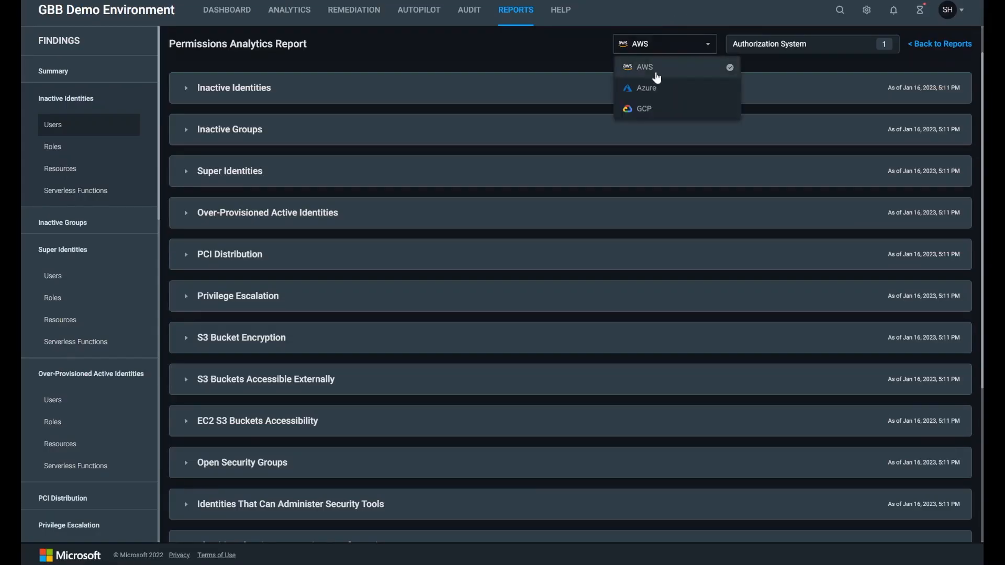
left_click(642, 108)
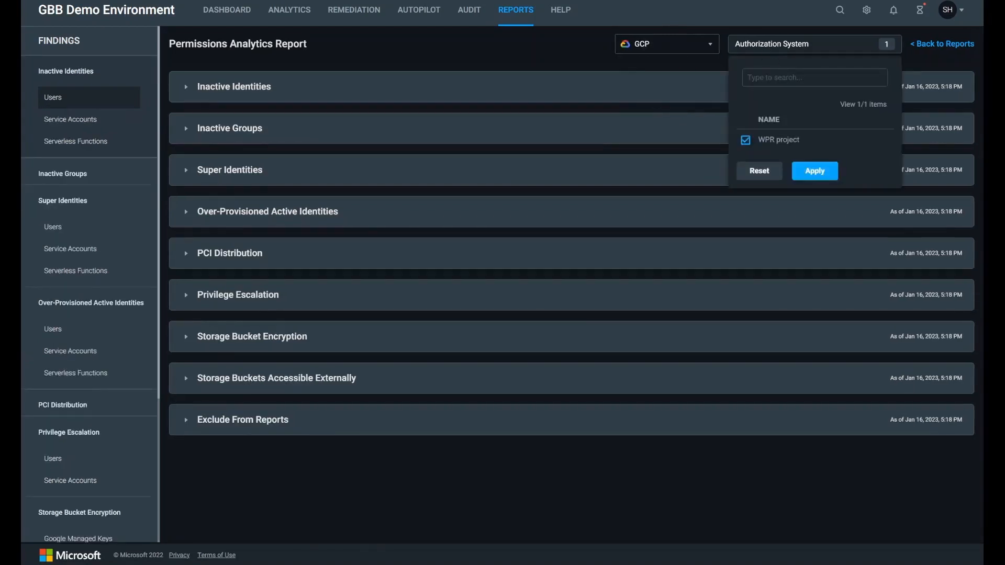
left_click(814, 171)
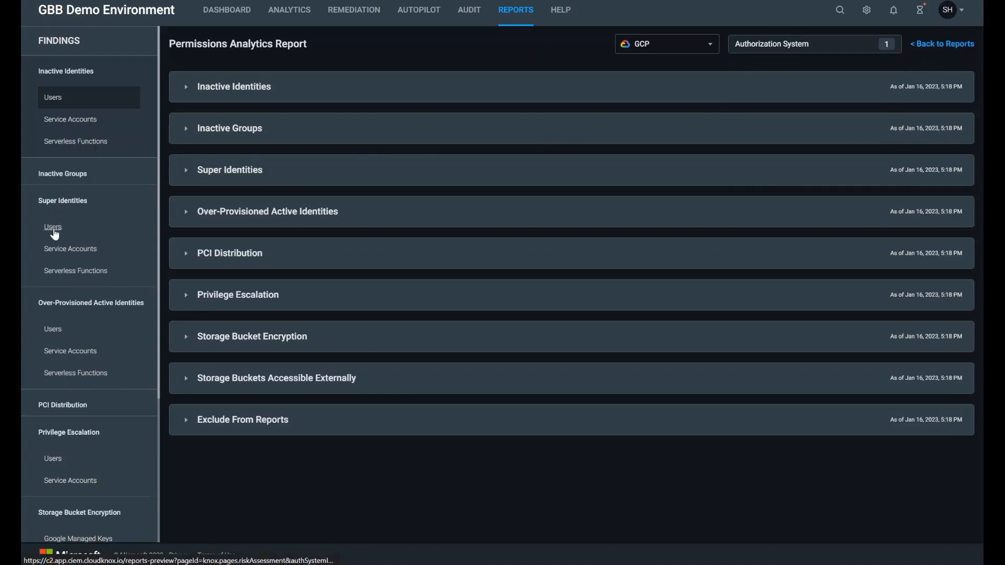
- Review super identity users and service accounts, noting mntest's 4624 granted, 0 used permissions
left_click(229, 169)
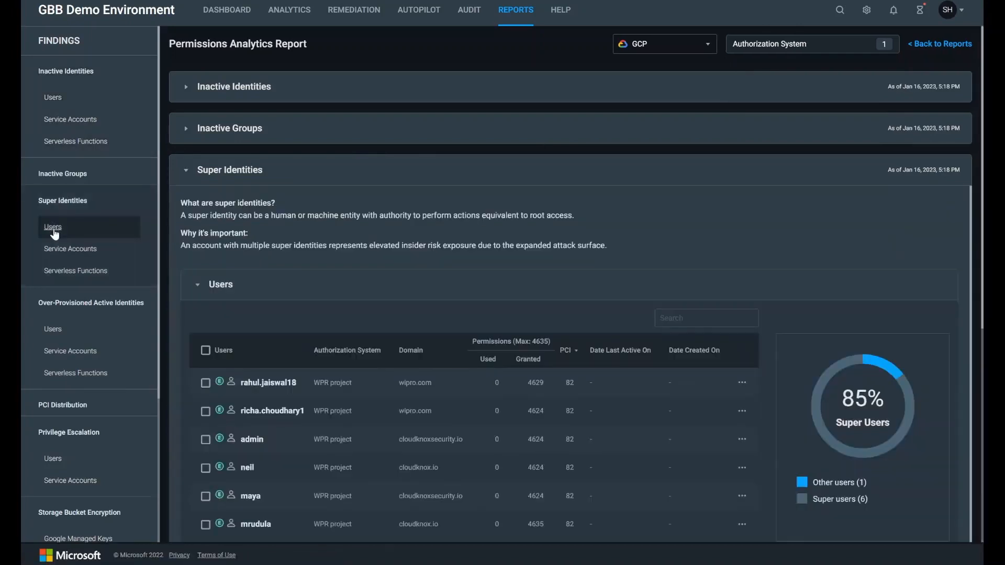
left_click(69, 249)
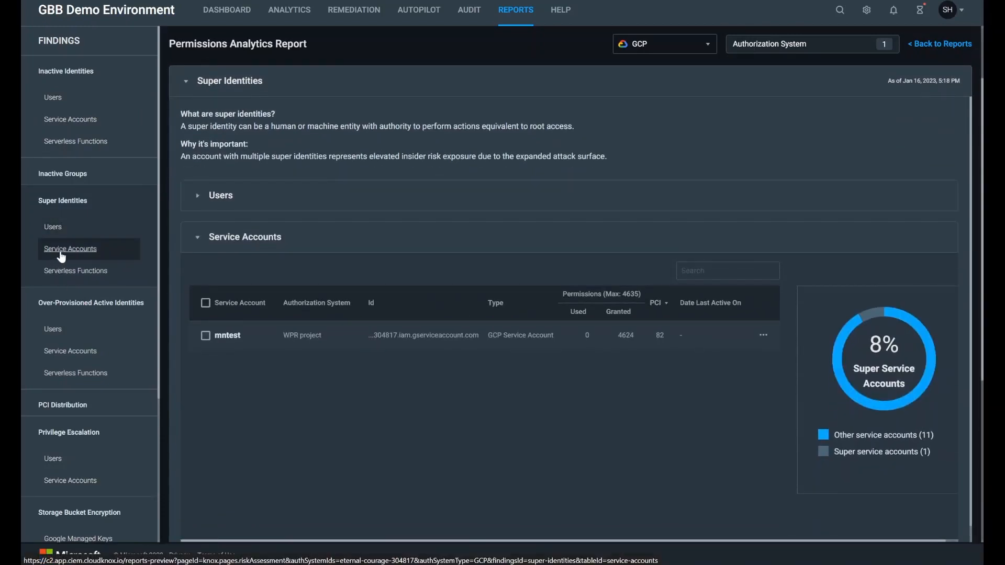
mouse_move(418, 334)
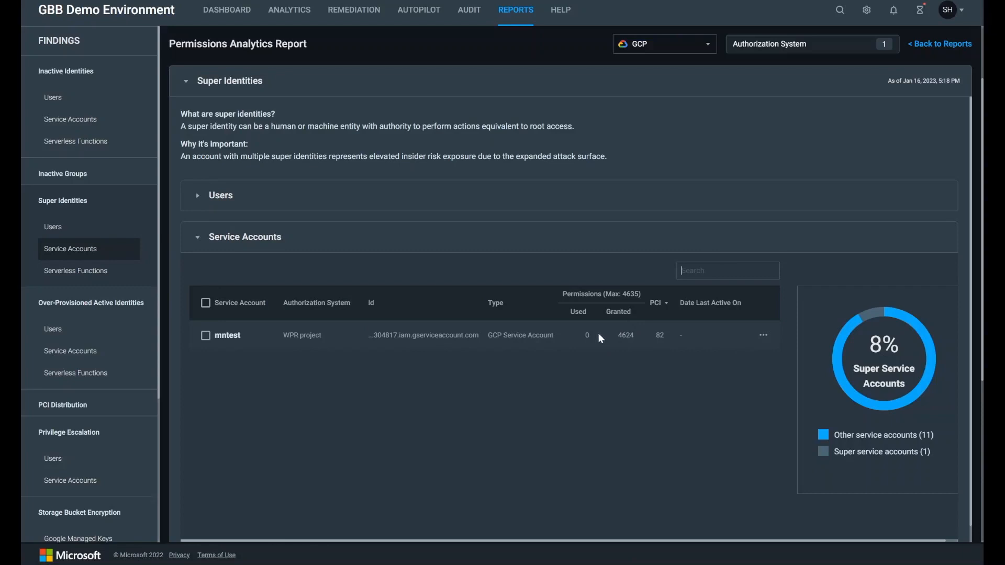
mouse_move(597, 345)
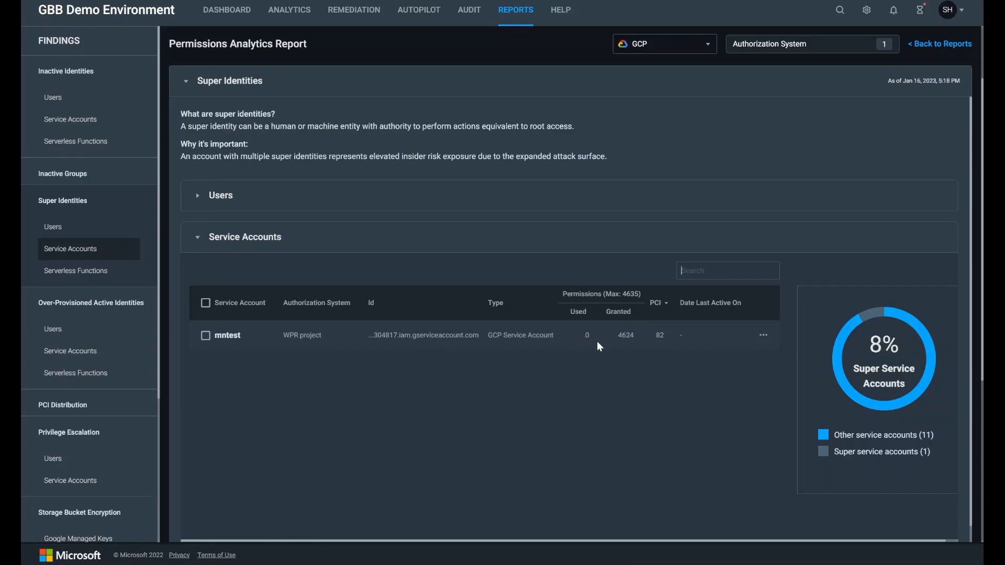
mouse_move(600, 345)
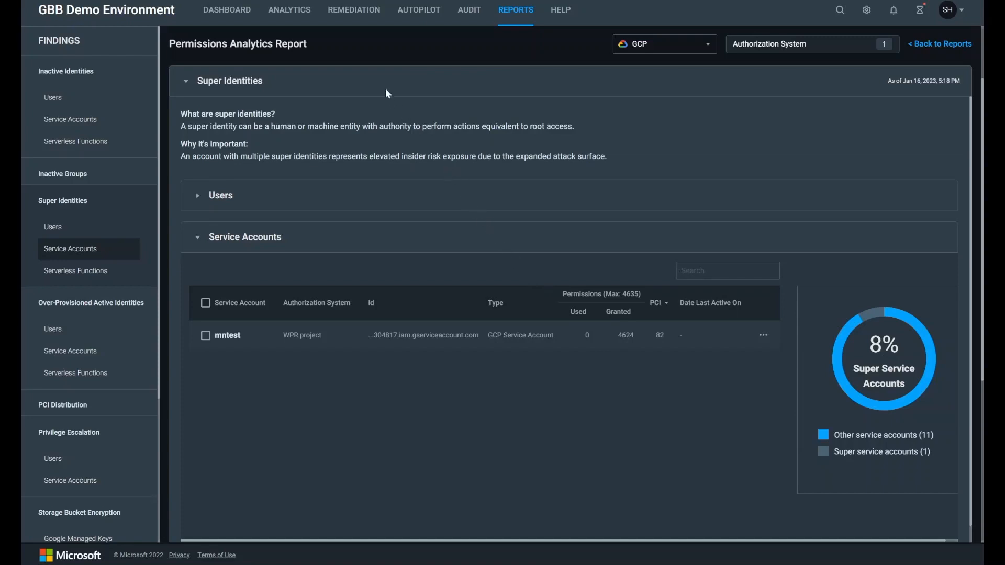
left_click(353, 10)
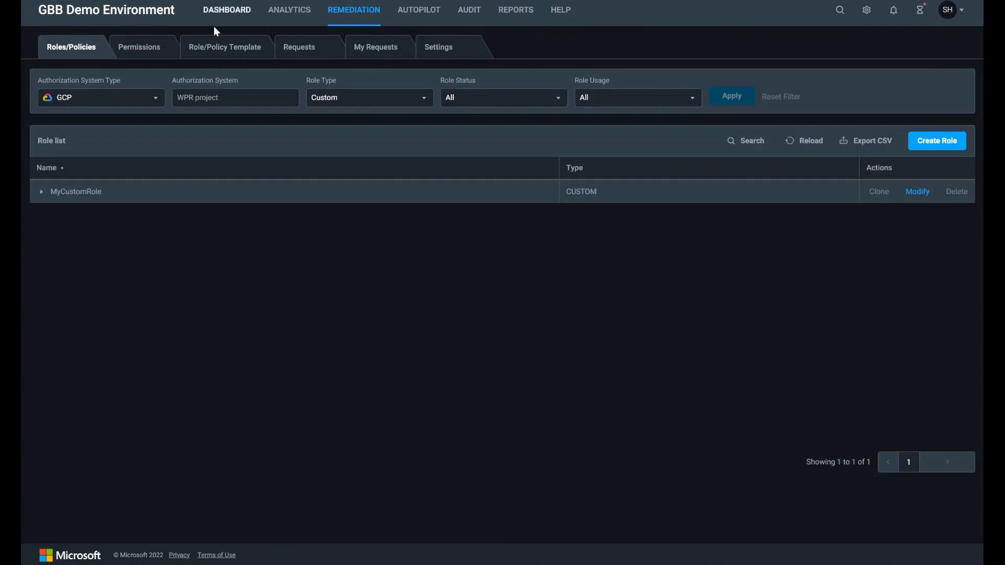
- Filter remediation permissions to service accounts with a High Permission Creep Index
left_click(138, 46)
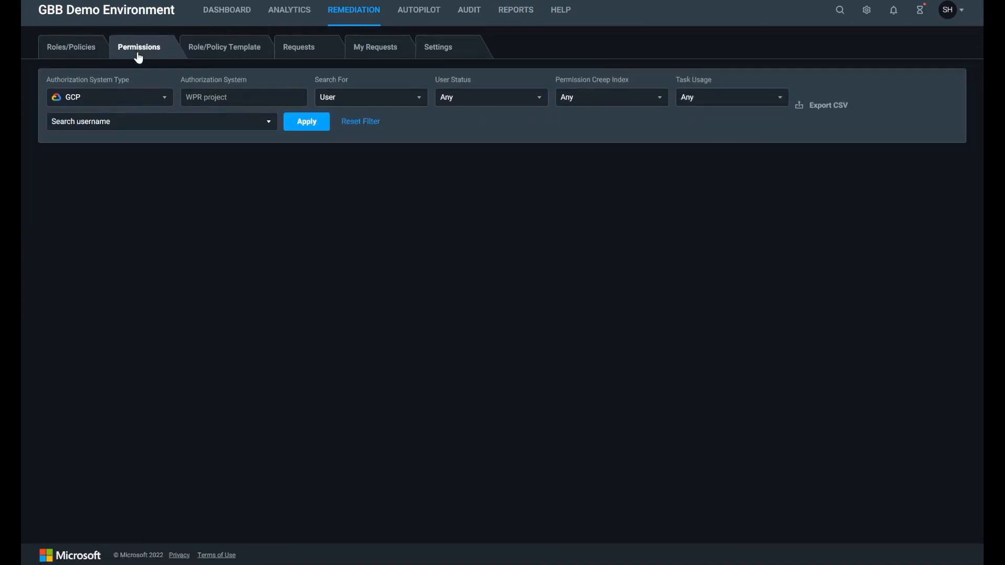
left_click(108, 97)
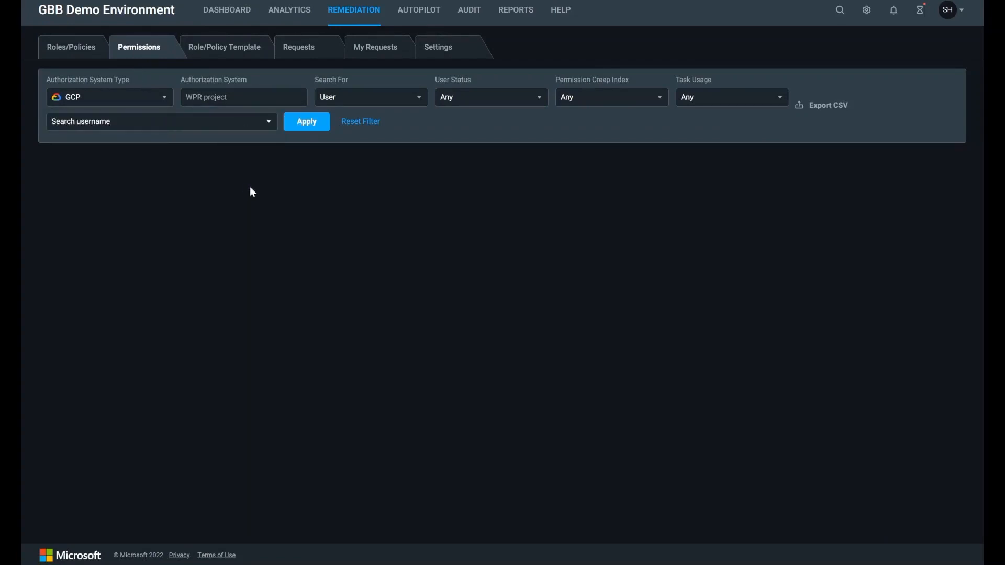
left_click(370, 97)
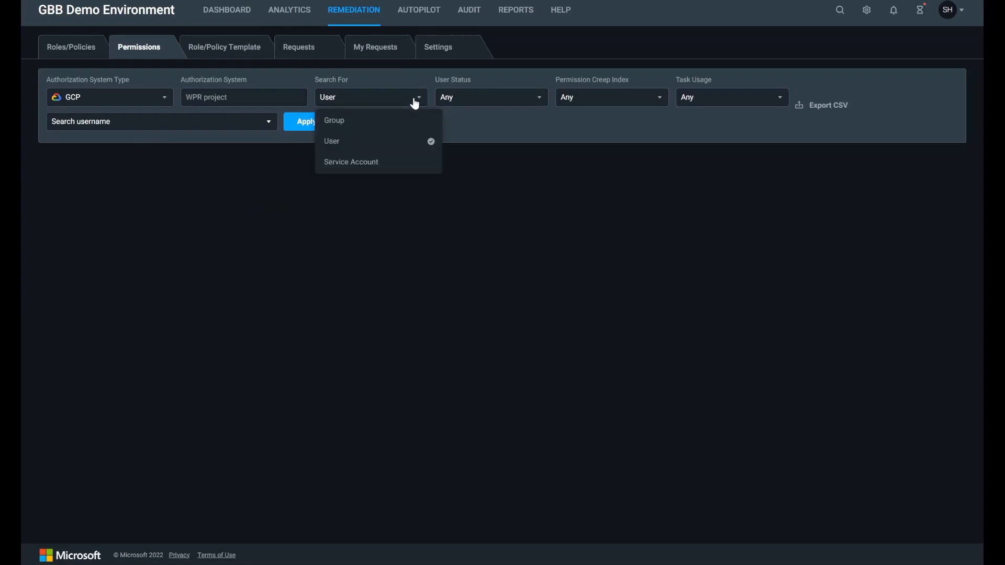
mouse_move(414, 106)
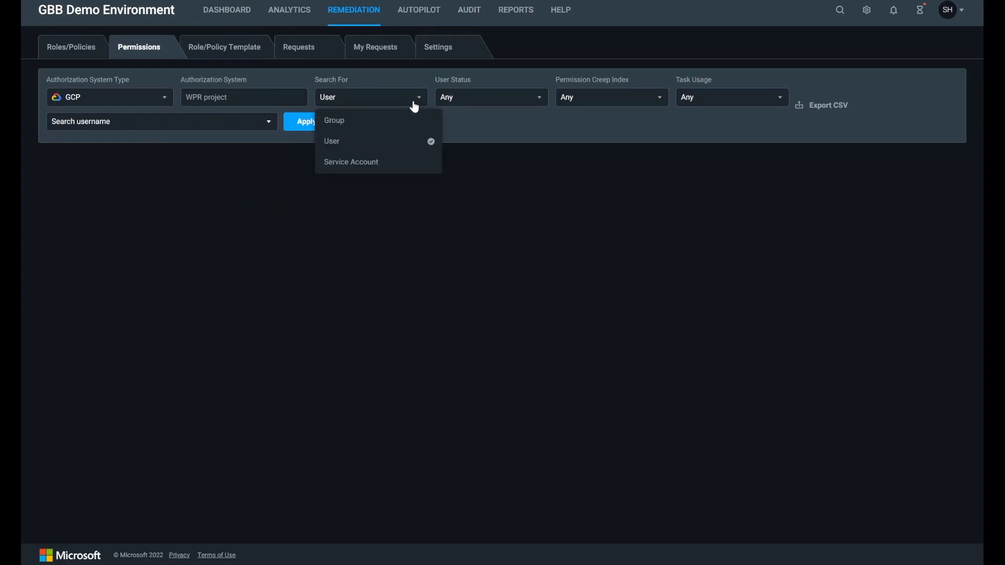
left_click(351, 162)
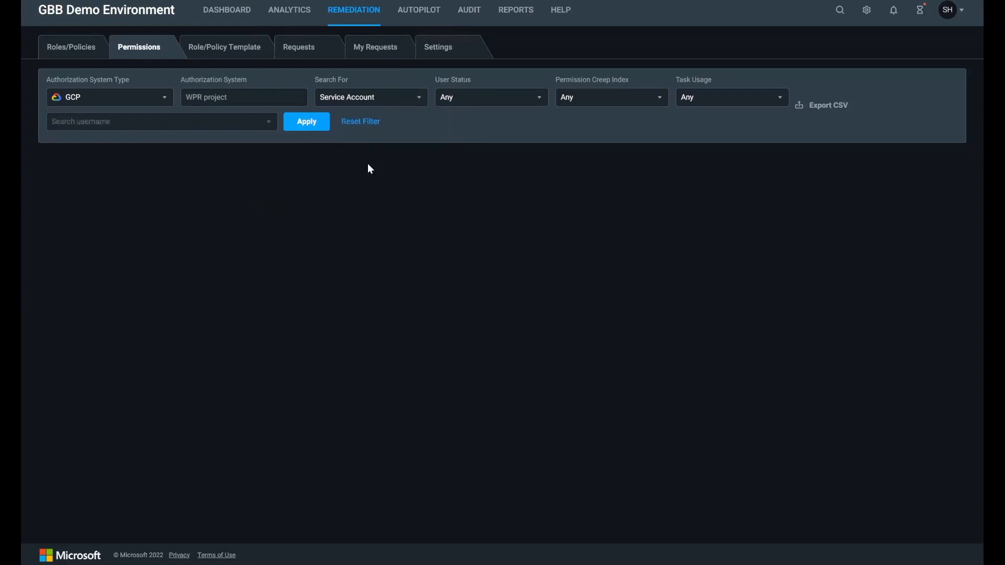
left_click(609, 96)
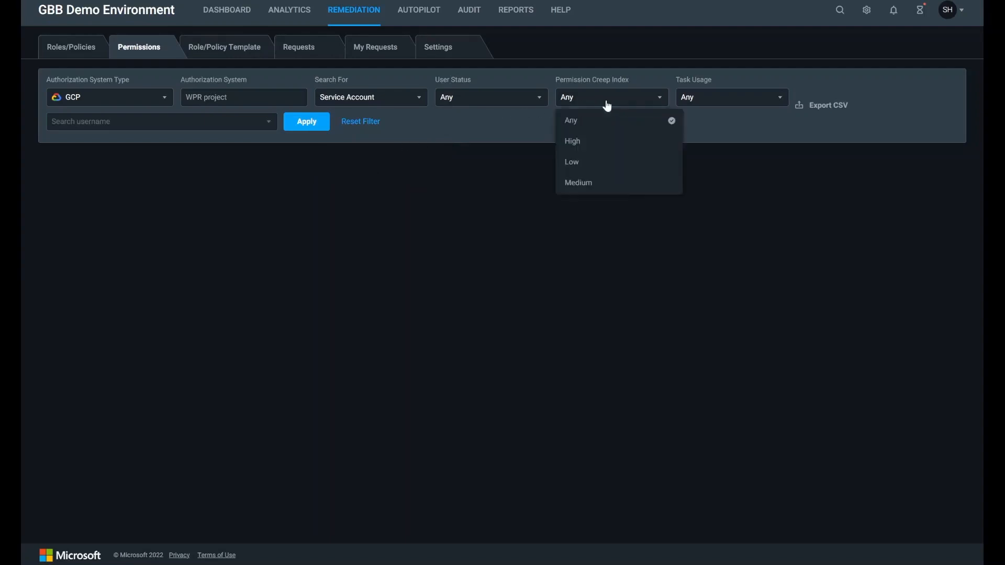
left_click(571, 141)
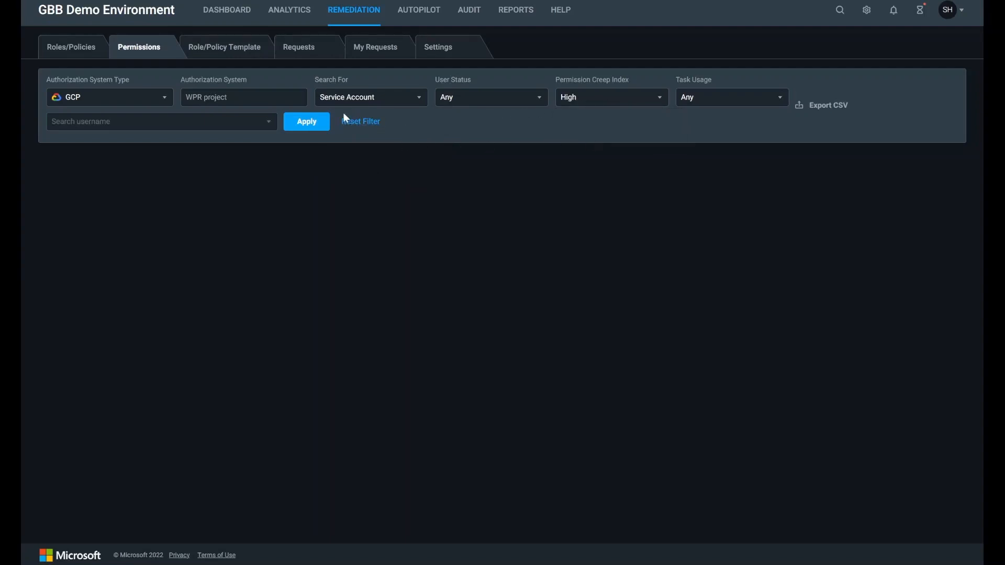
left_click(306, 121)
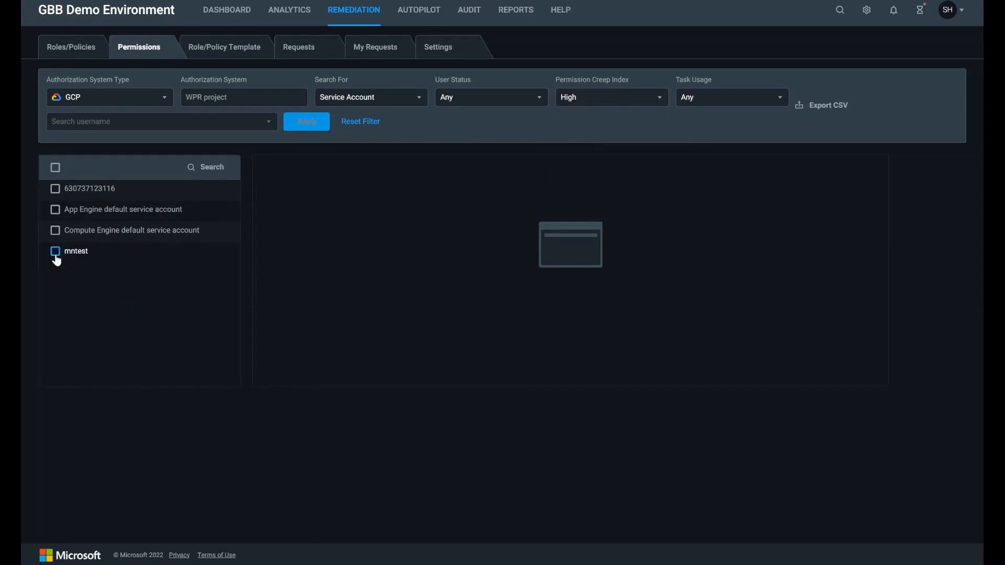
- Generate and download a revoke-unused-tasks script for the mntest service account
left_click(55, 251)
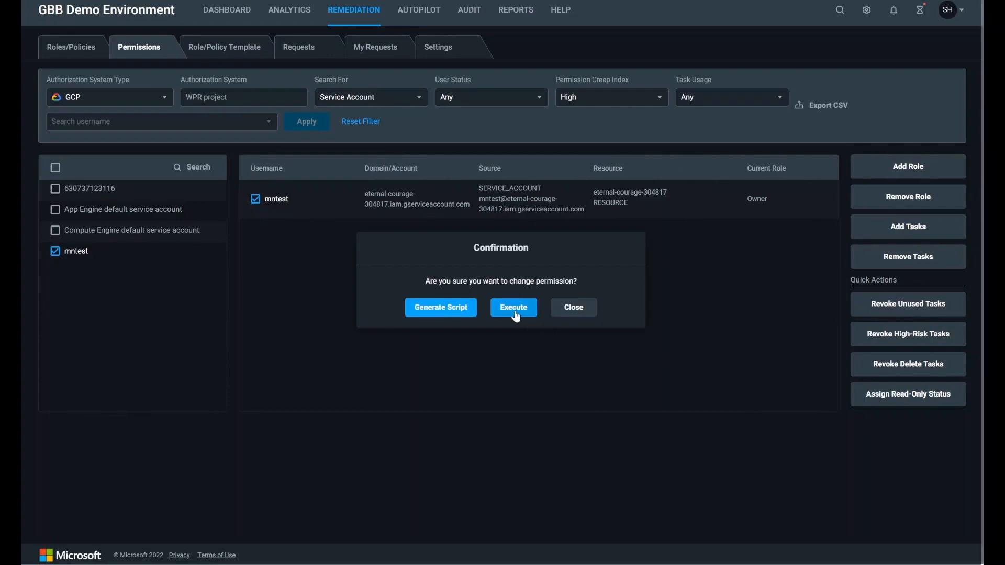
mouse_move(440, 308)
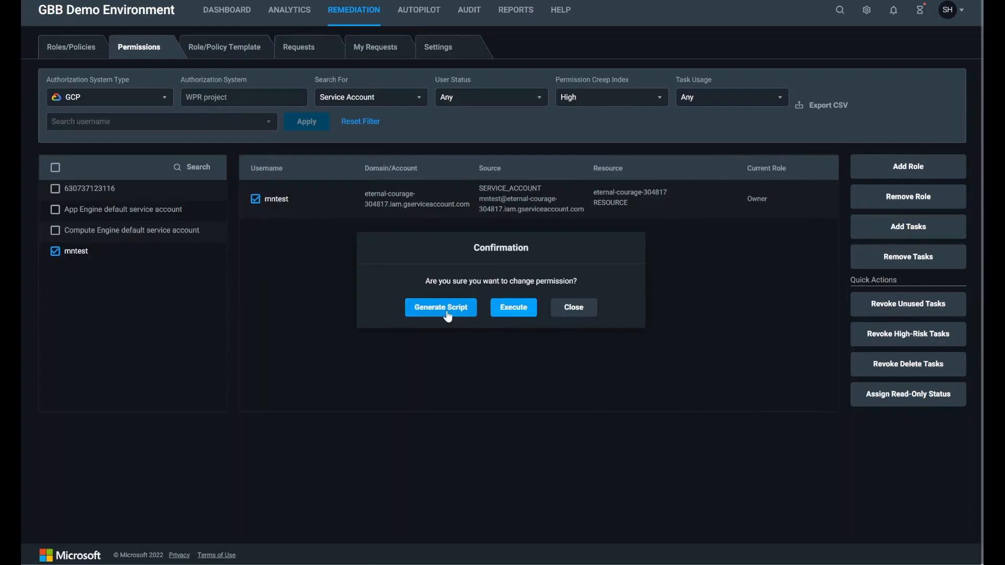
left_click(440, 307)
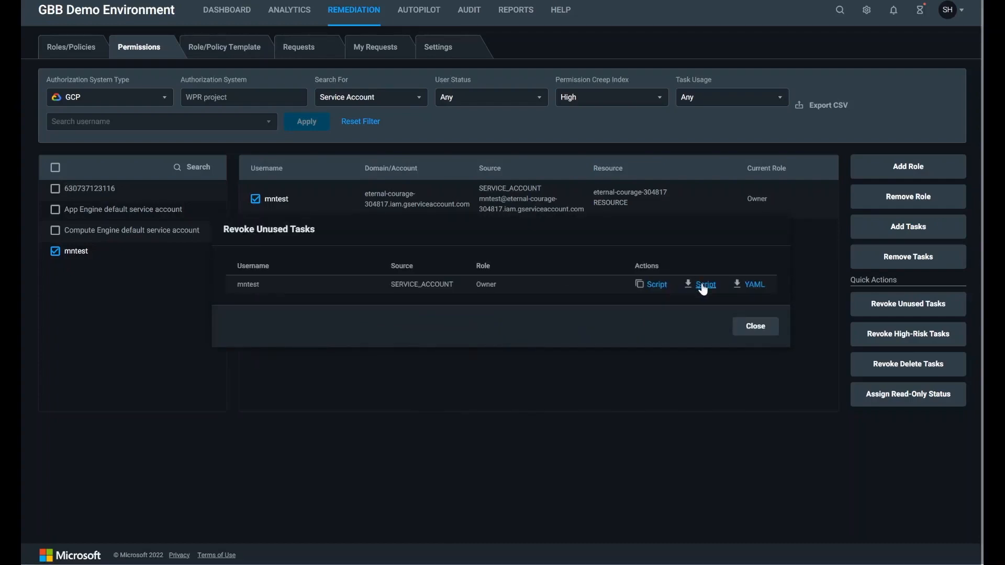
left_click(704, 283)
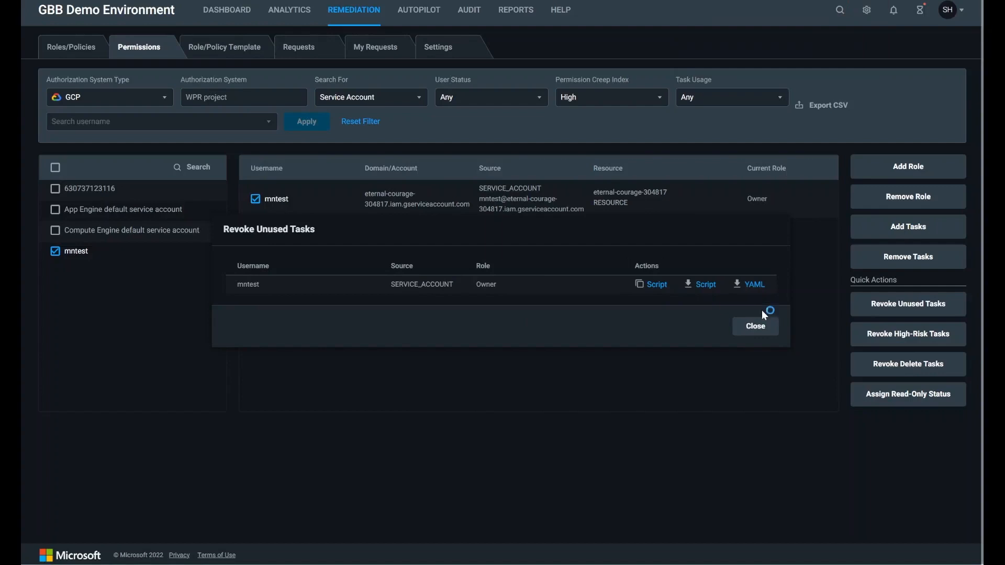
left_click(755, 326)
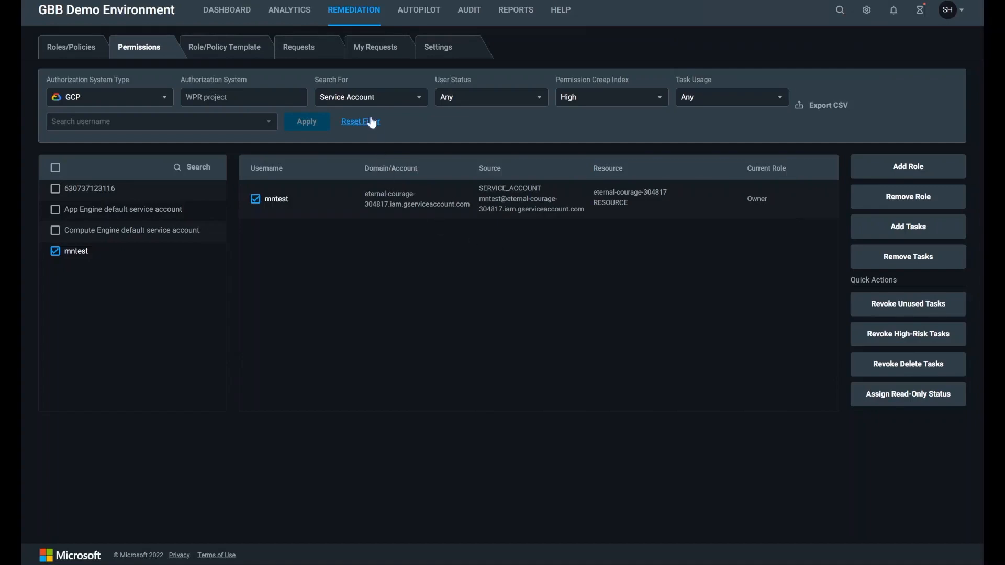
mouse_move(377, 46)
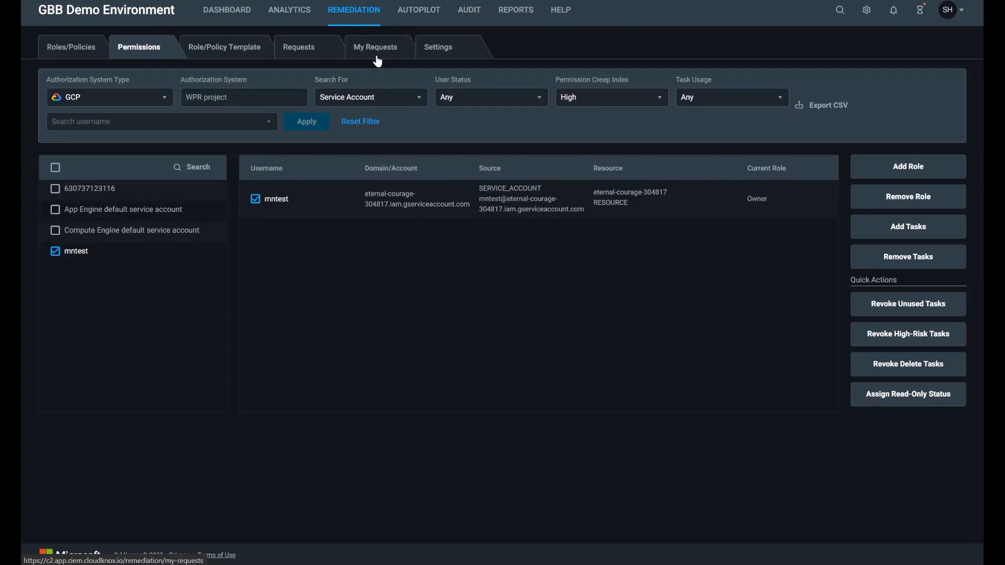
left_click(375, 47)
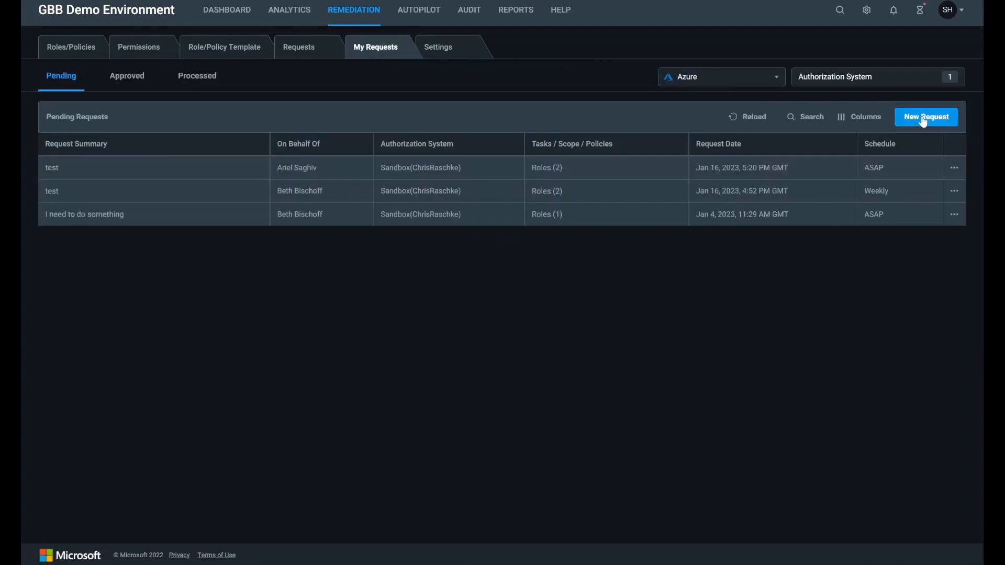
left_click(925, 117)
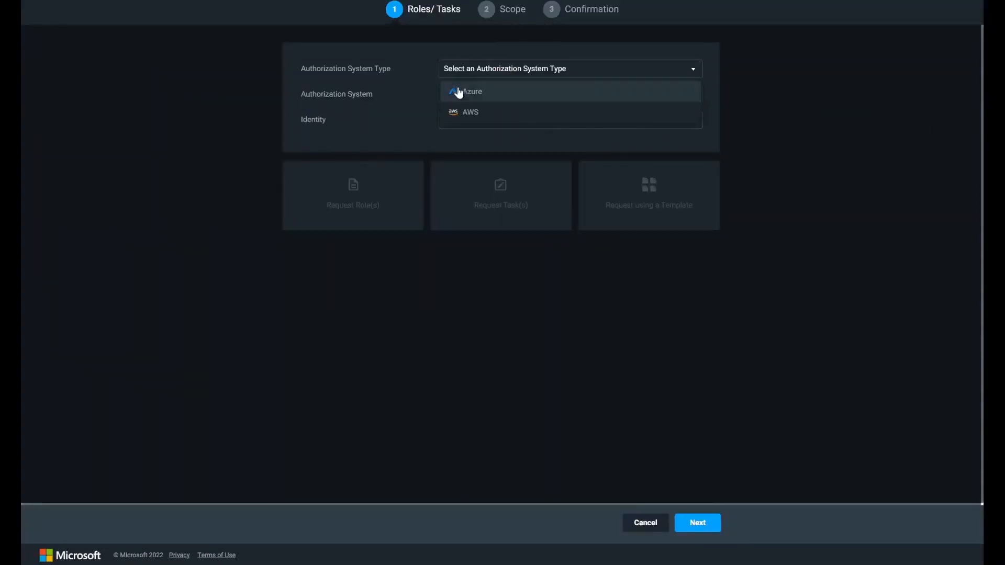
left_click(470, 91)
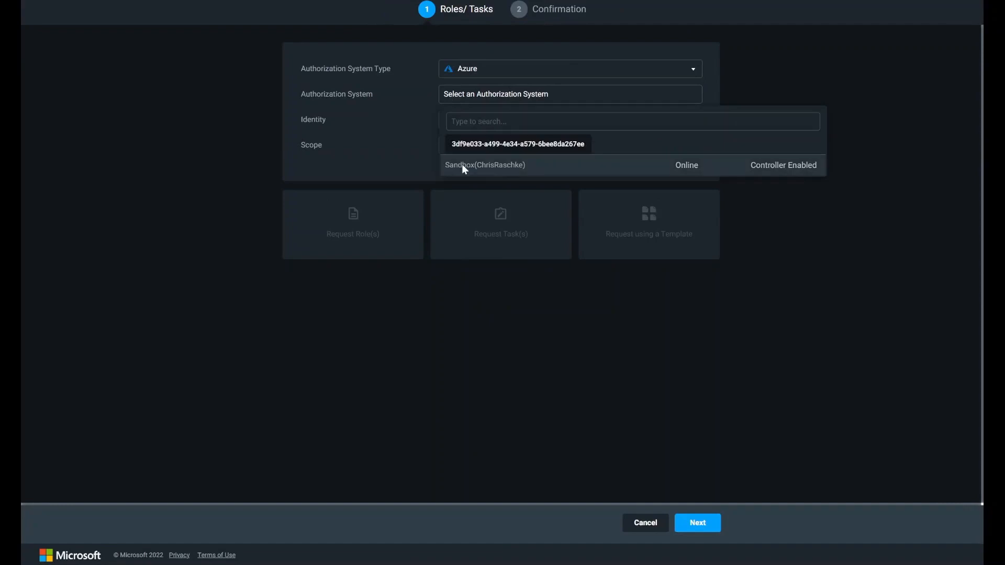
left_click(485, 165)
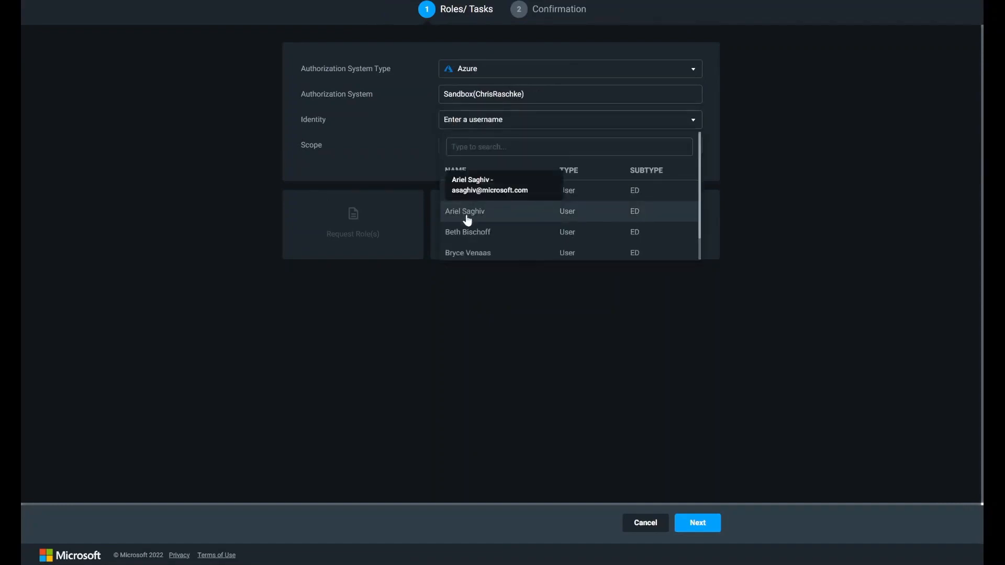
left_click(465, 212)
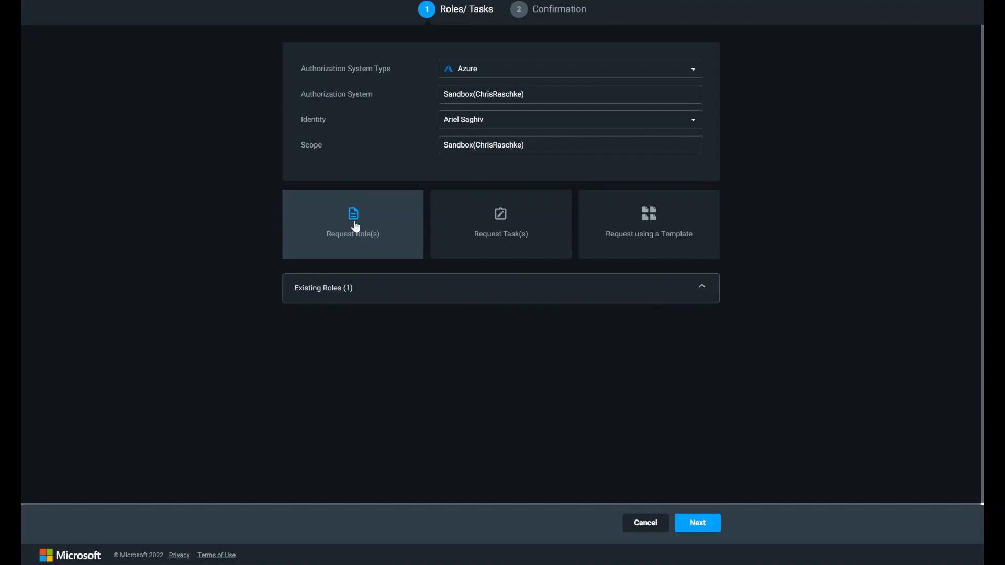
left_click(352, 224)
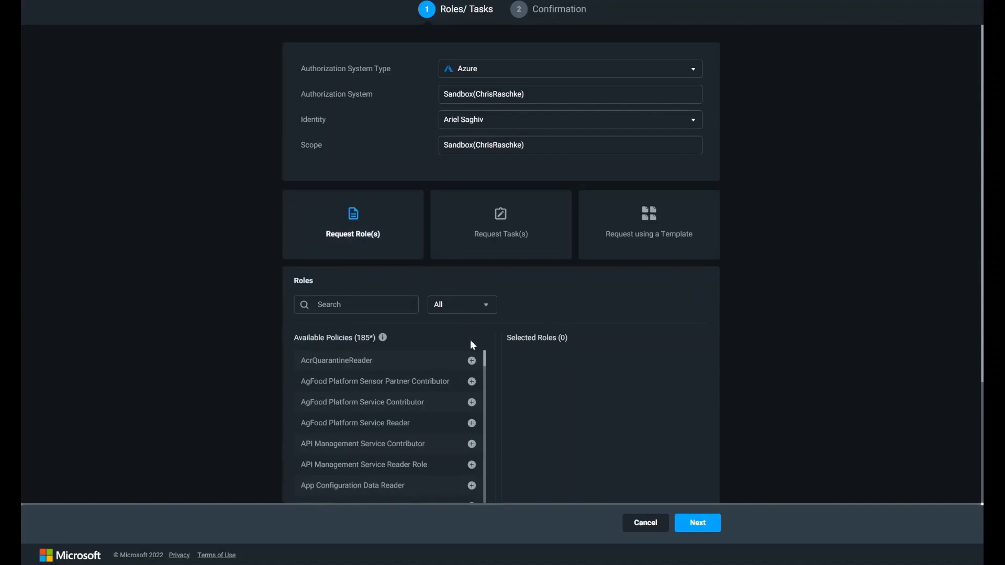
left_click(471, 381)
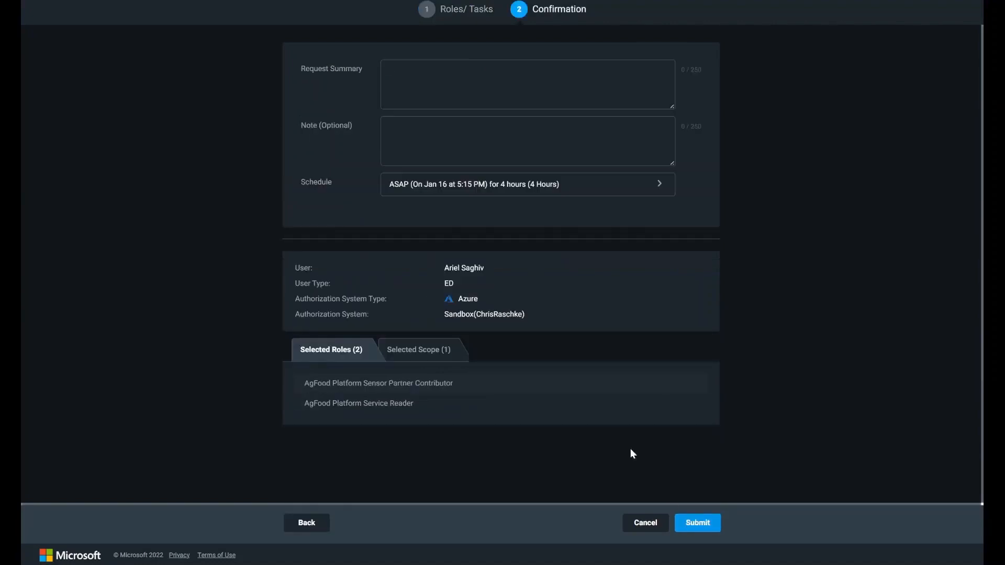
- Submit the role request with summary 'test', scheduled ASAP for one hour
type("test")
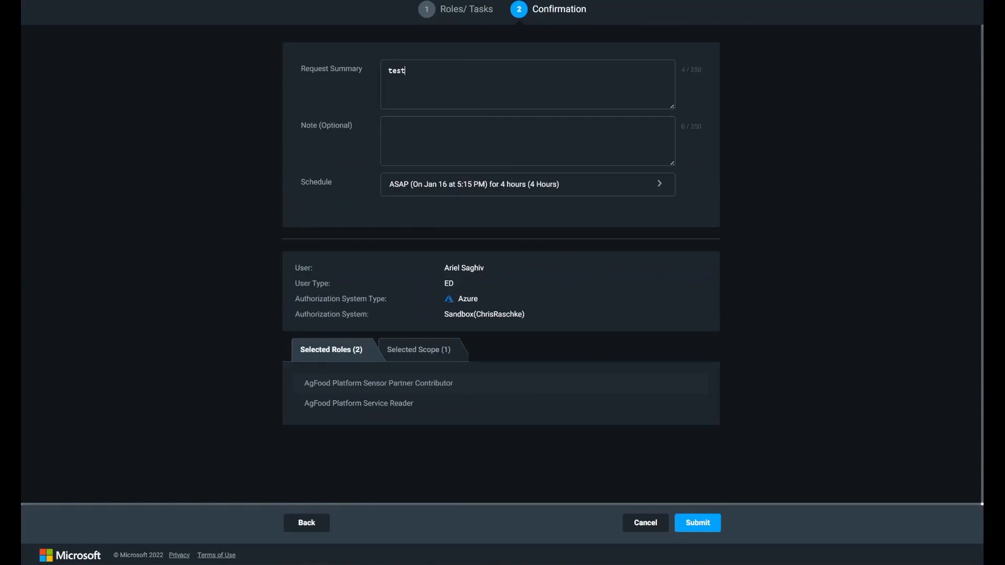
left_click(527, 184)
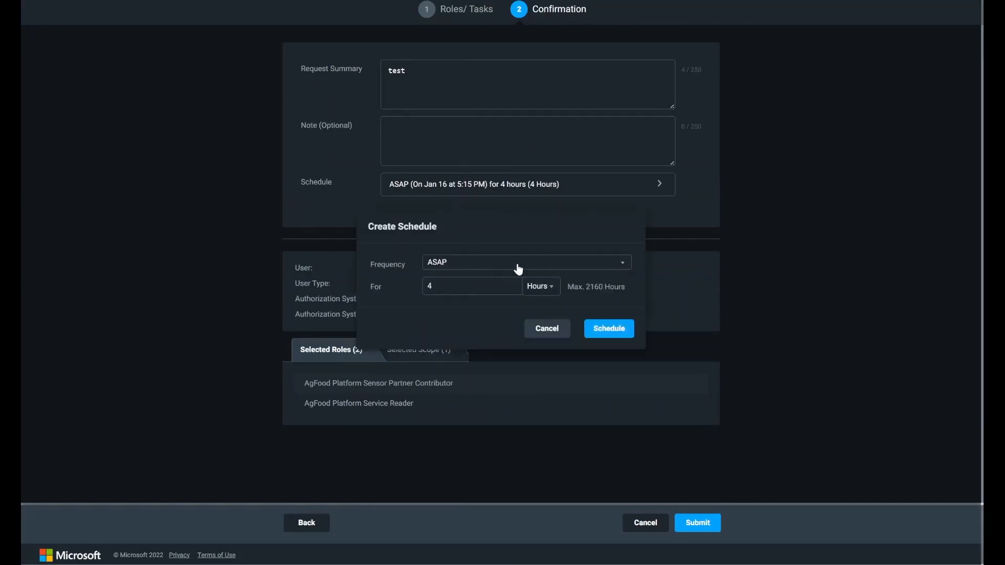
left_click(525, 262)
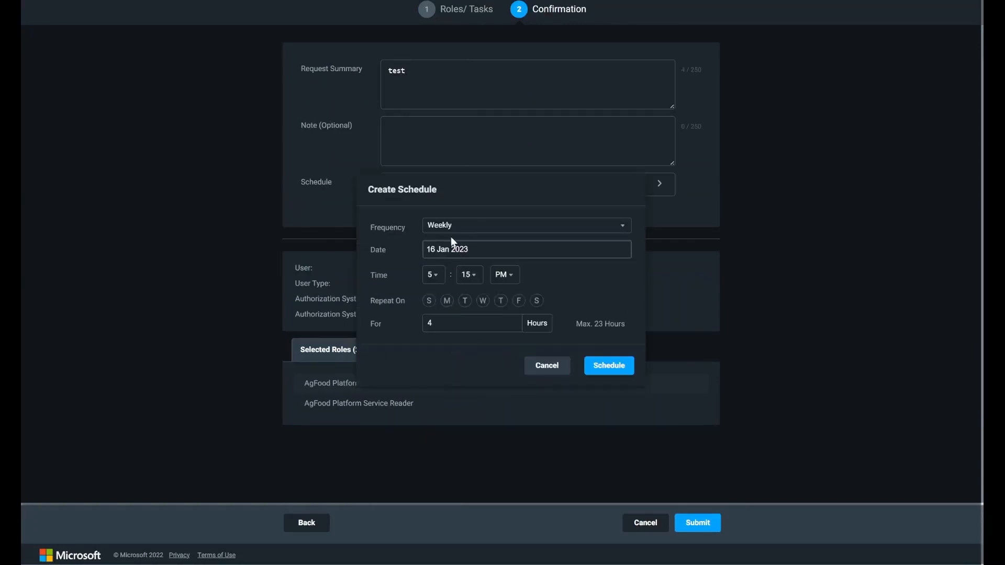
left_click(523, 225)
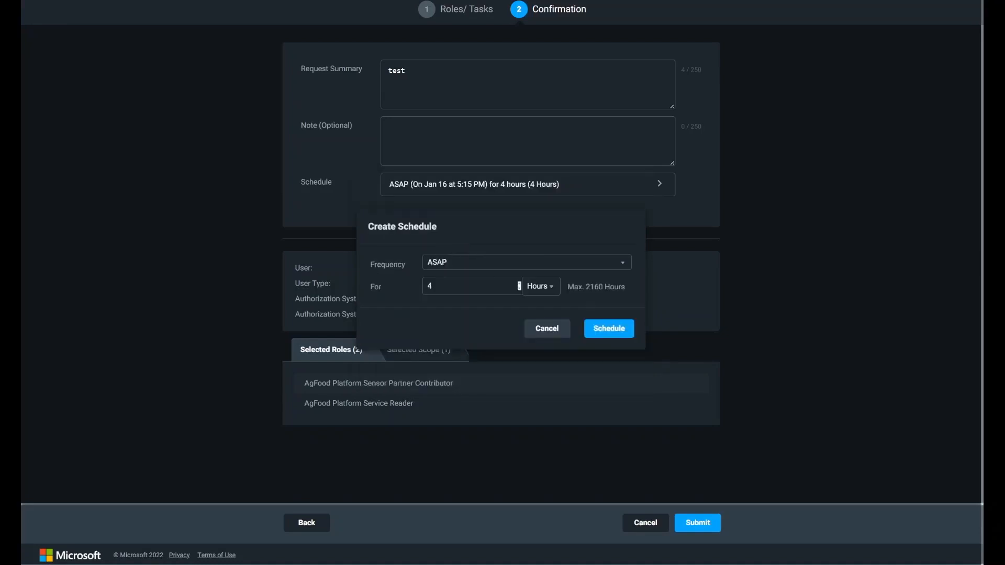
left_click(608, 328)
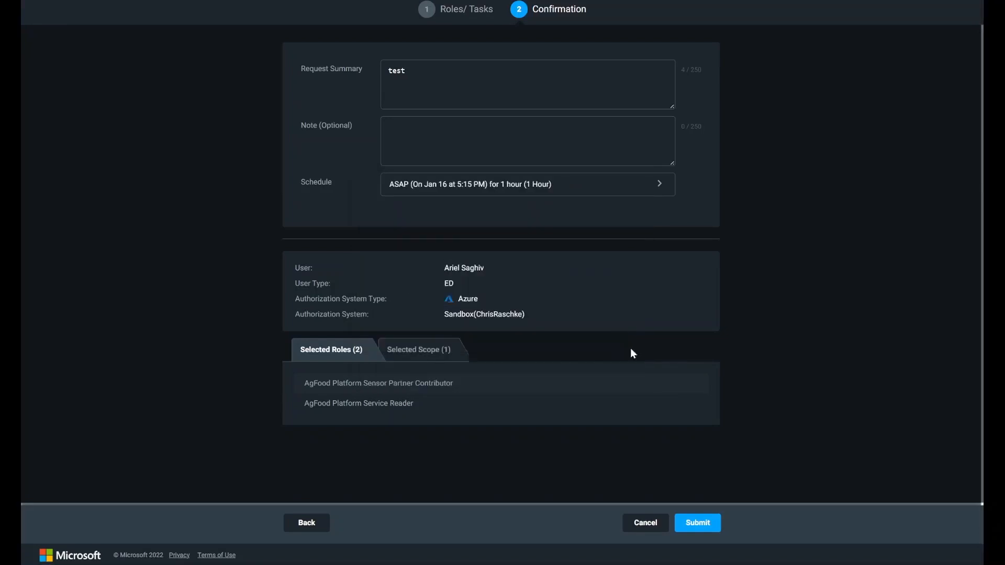
mouse_move(697, 522)
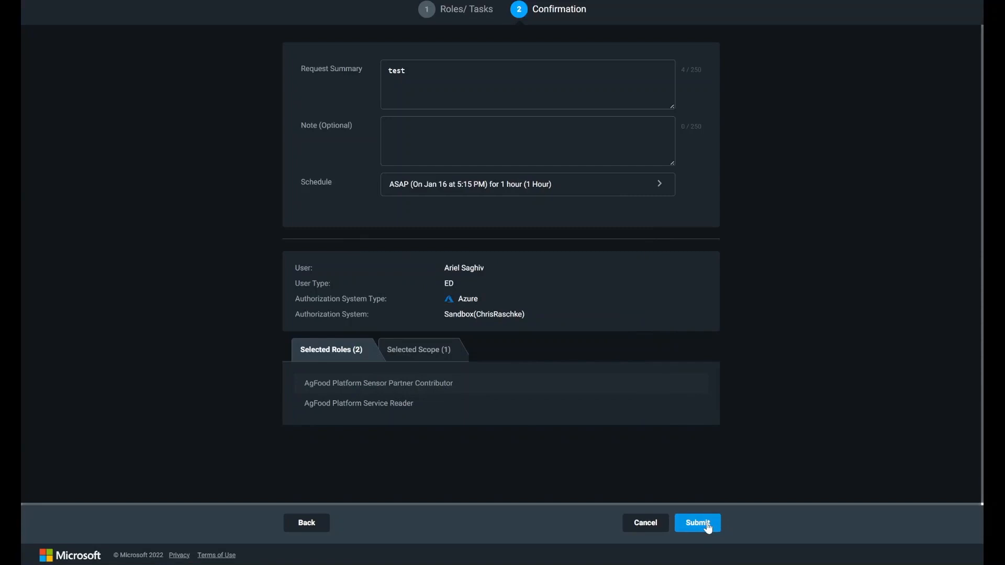
left_click(697, 522)
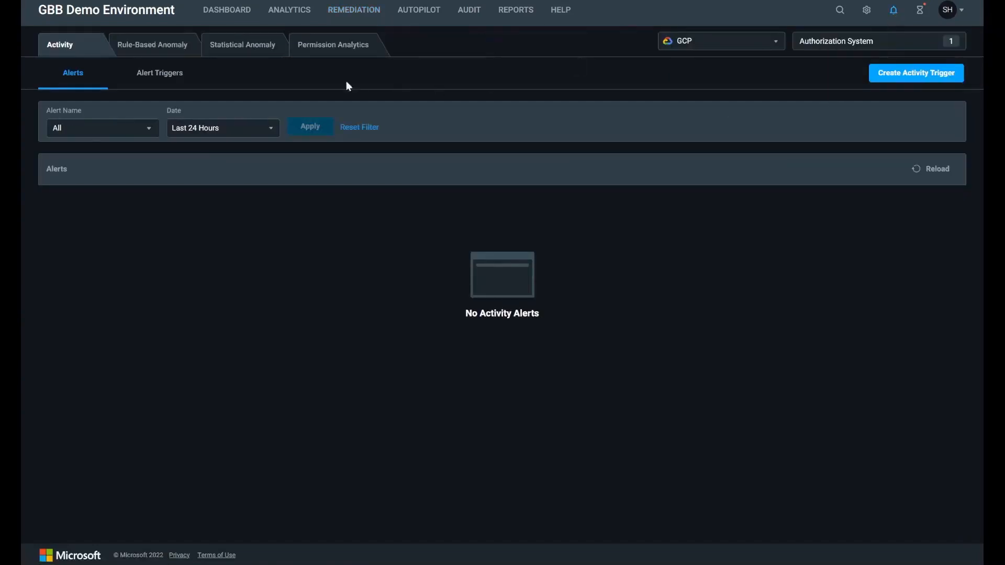
- Start a new Permission Analytics alert trigger named 'test'
left_click(333, 44)
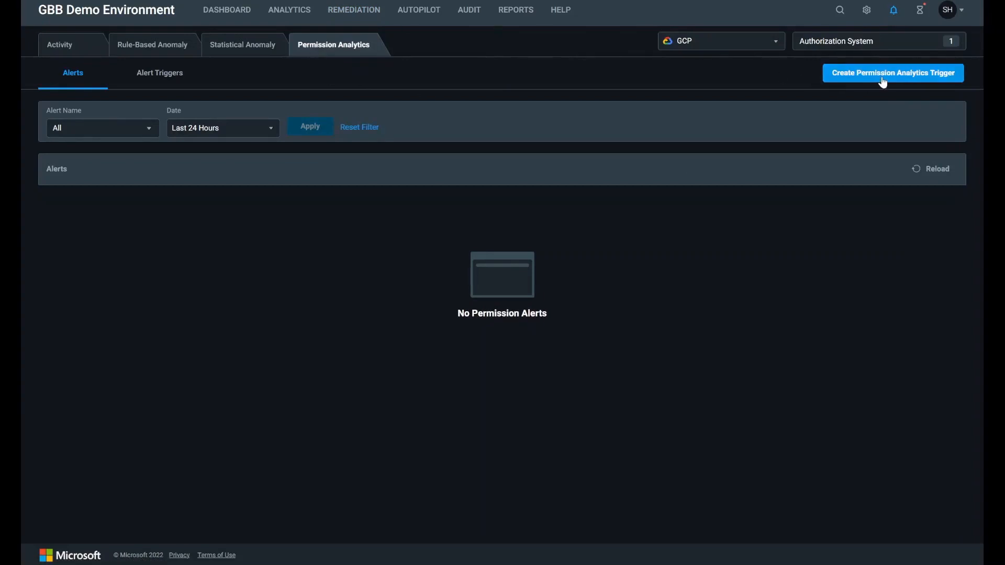
left_click(892, 72)
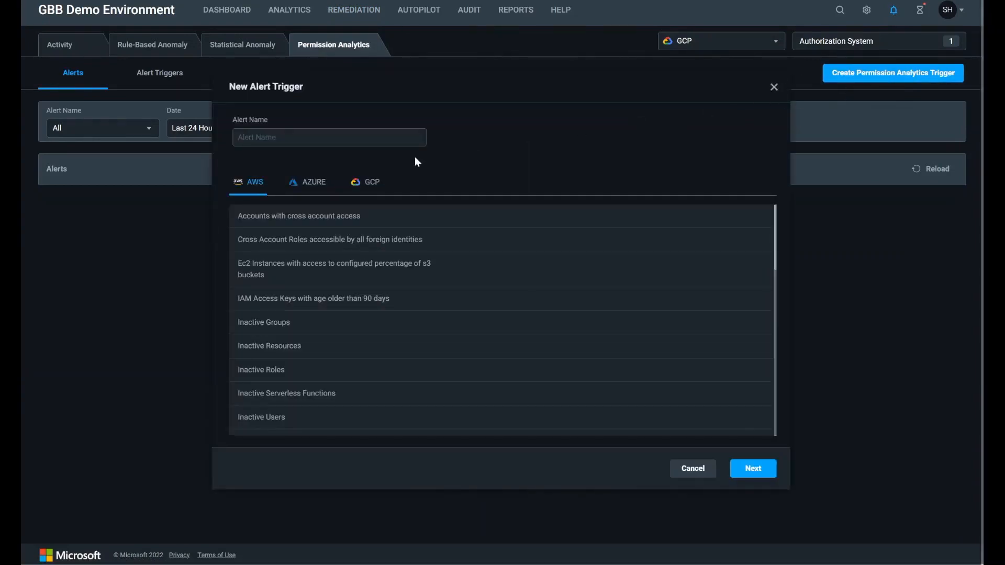
type("test")
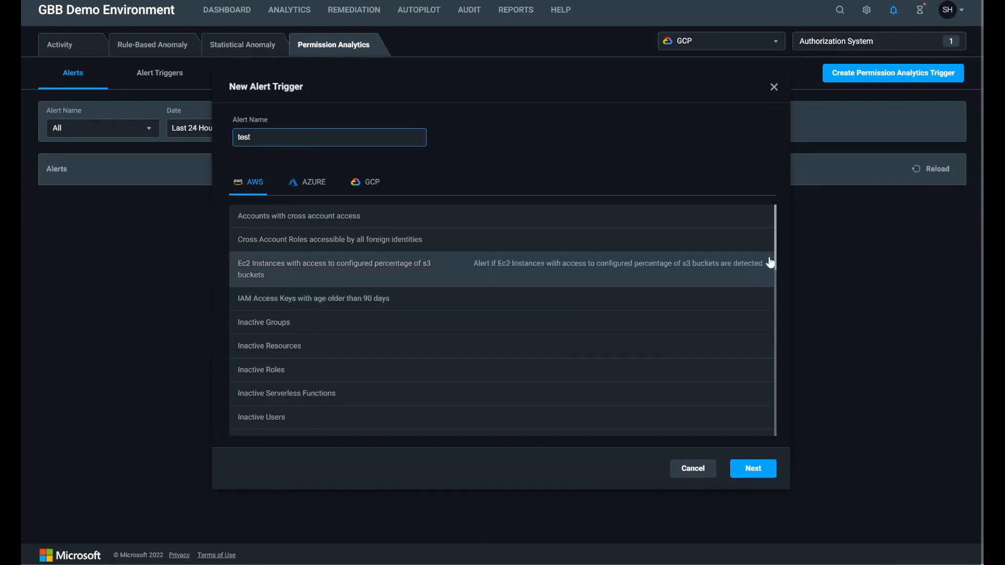
- Set the trigger to Azure Super Users and include the Sandbox authorization system
left_click(314, 181)
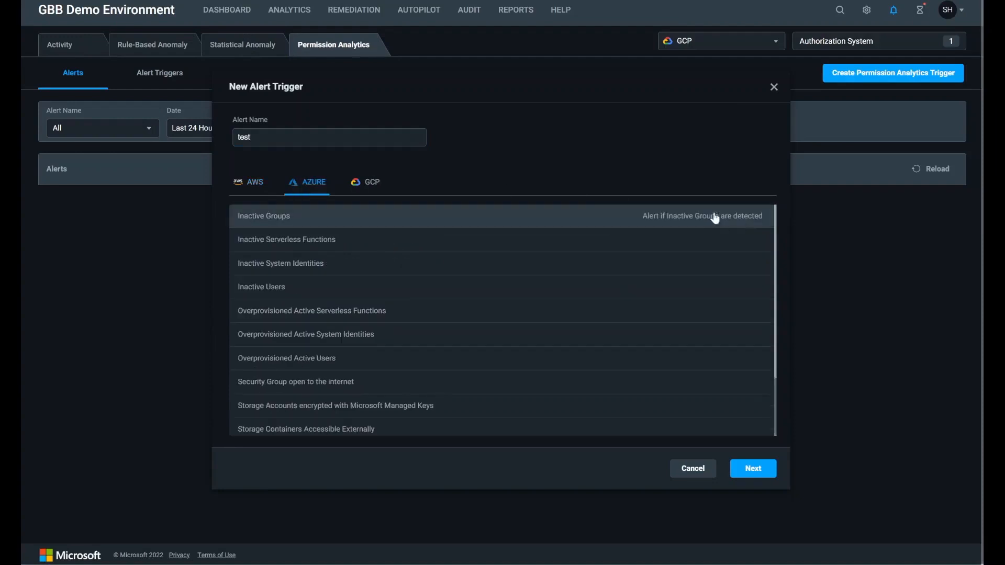
scroll("down", 3)
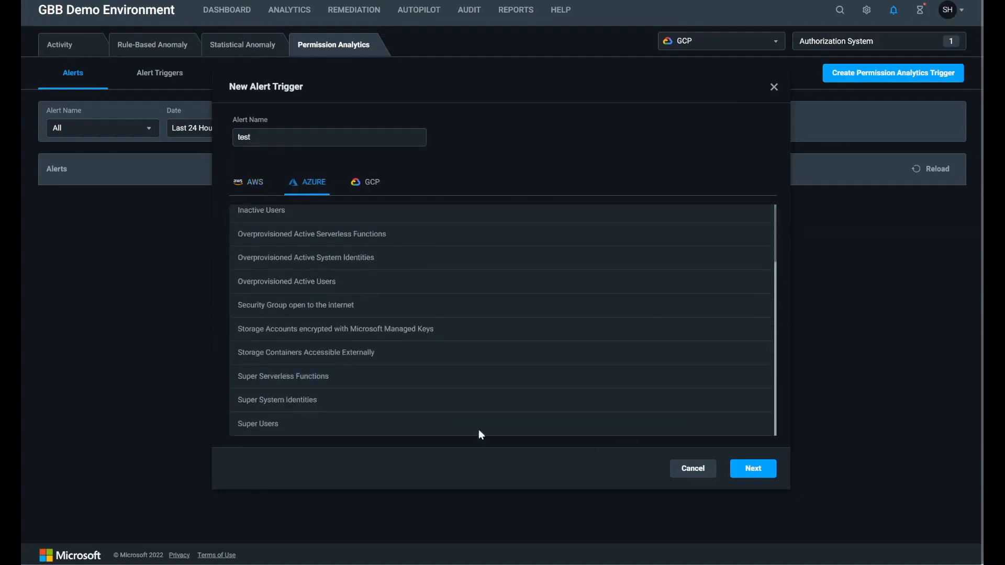
mouse_move(295, 309)
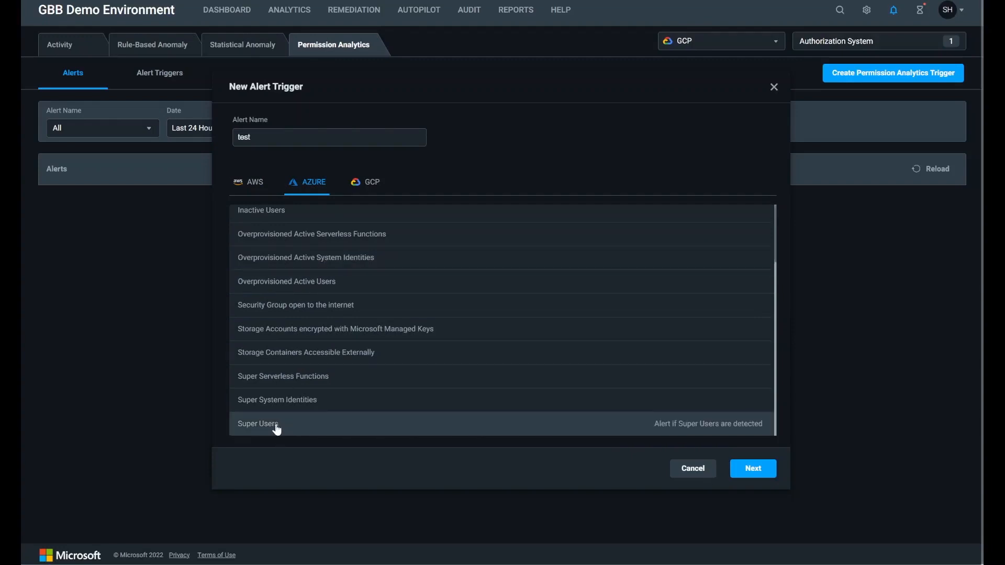
left_click(752, 469)
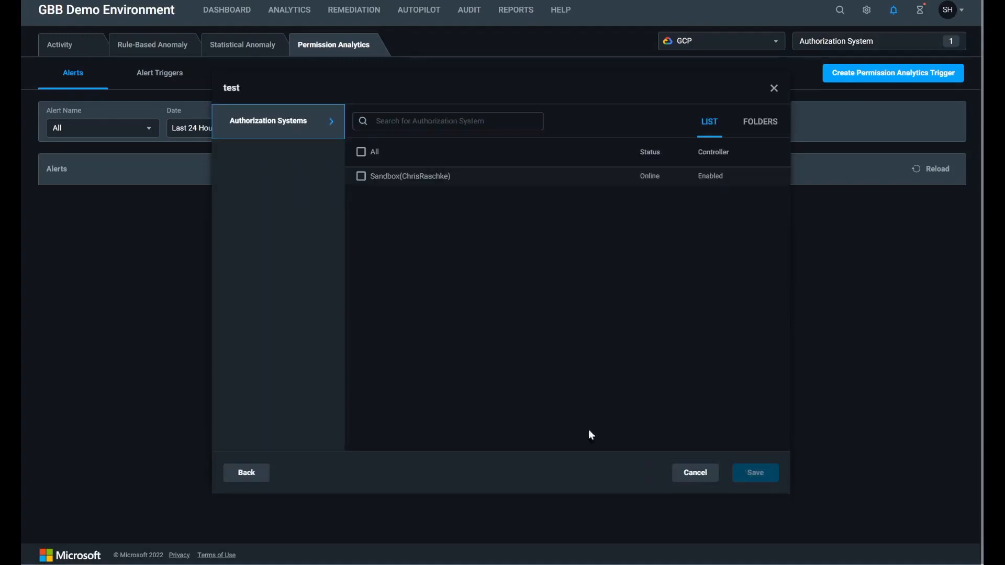
left_click(360, 175)
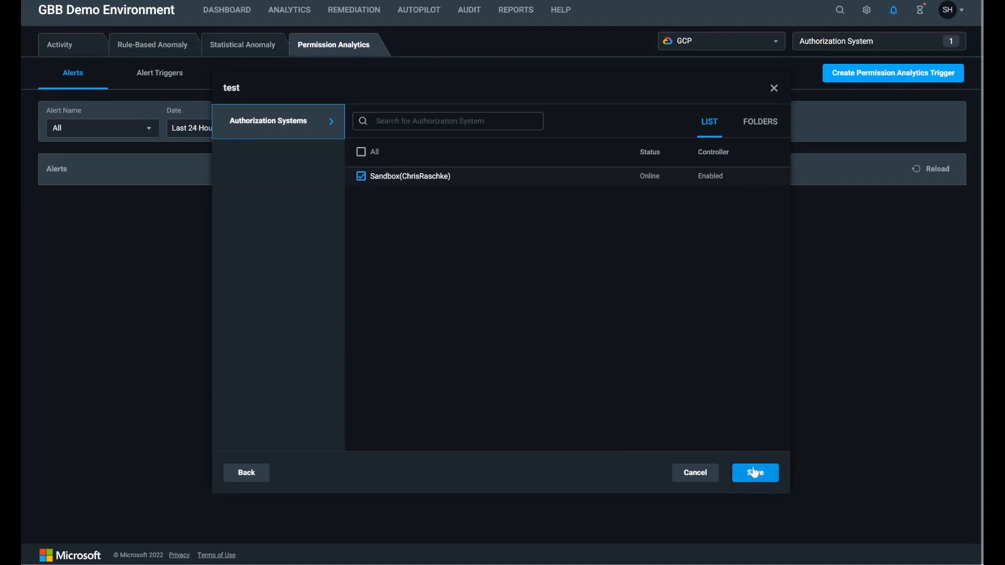